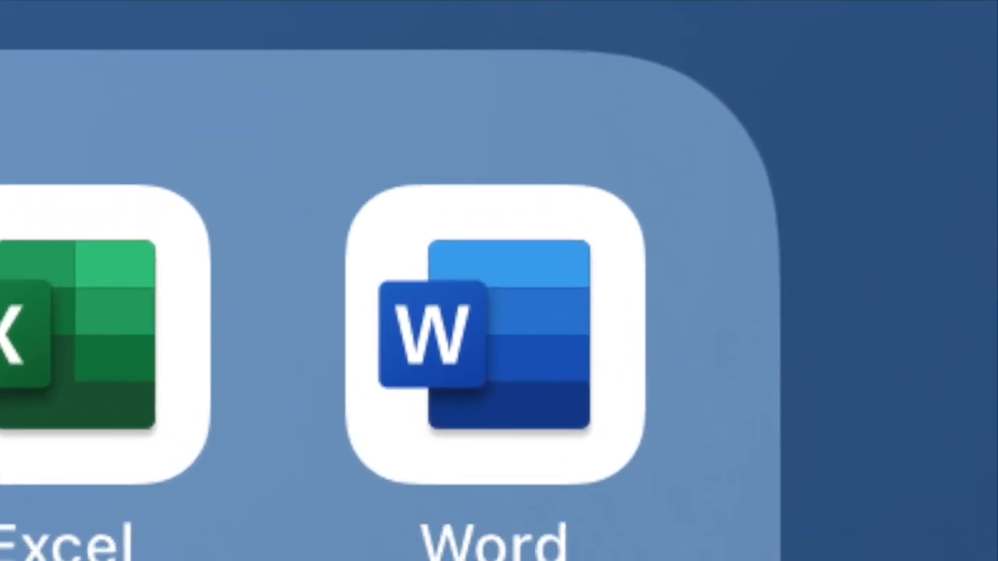
# Step: Launch Office and open the new Word, Excel and PowerPoint document options
pyautogui.click(495, 335)
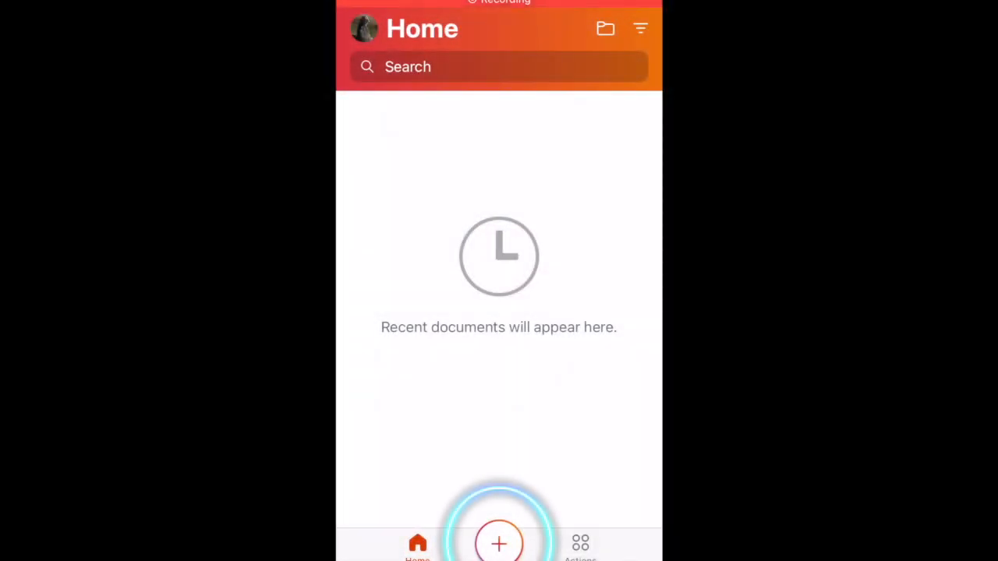
pyautogui.click(498, 543)
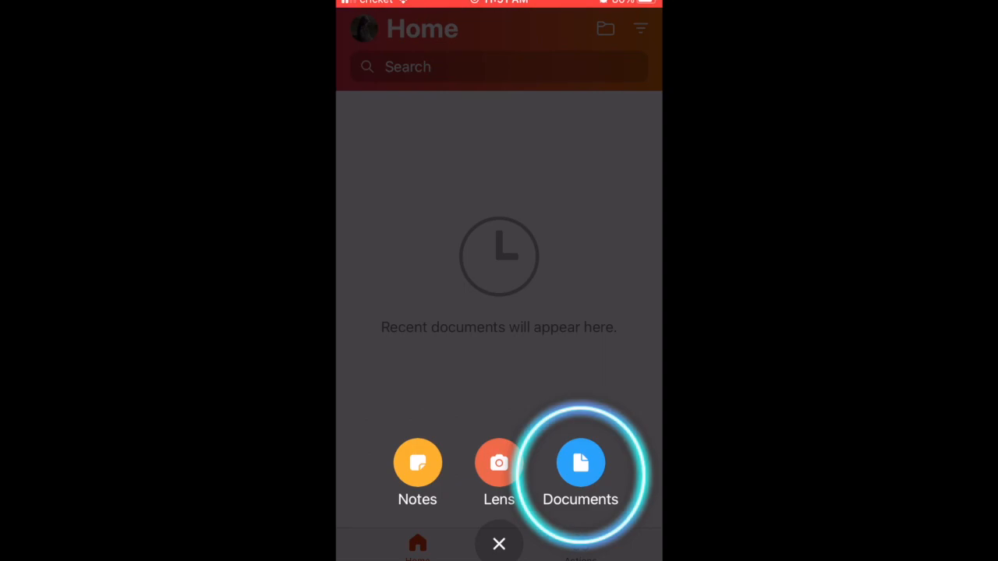
pyautogui.click(580, 462)
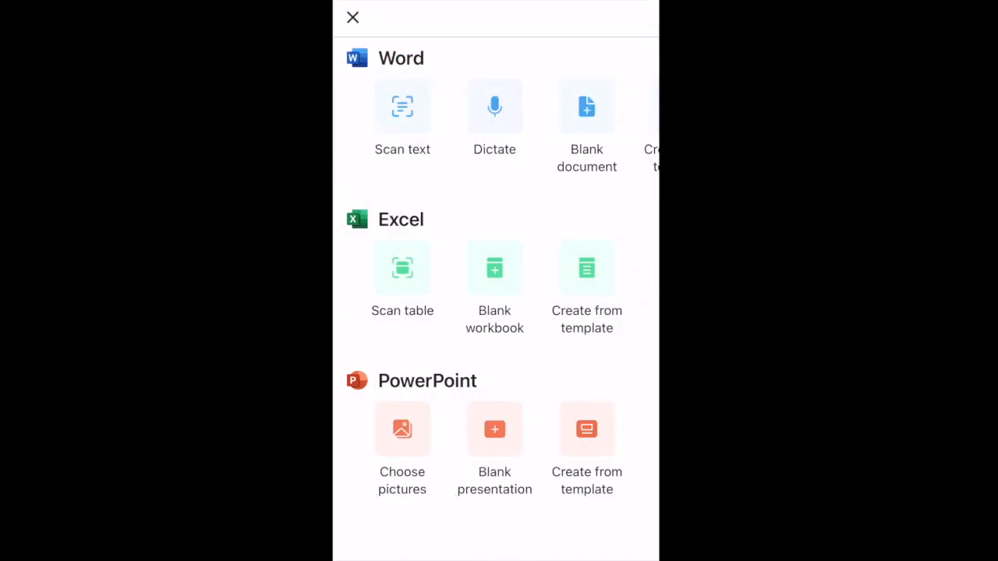
pyautogui.click(402, 117)
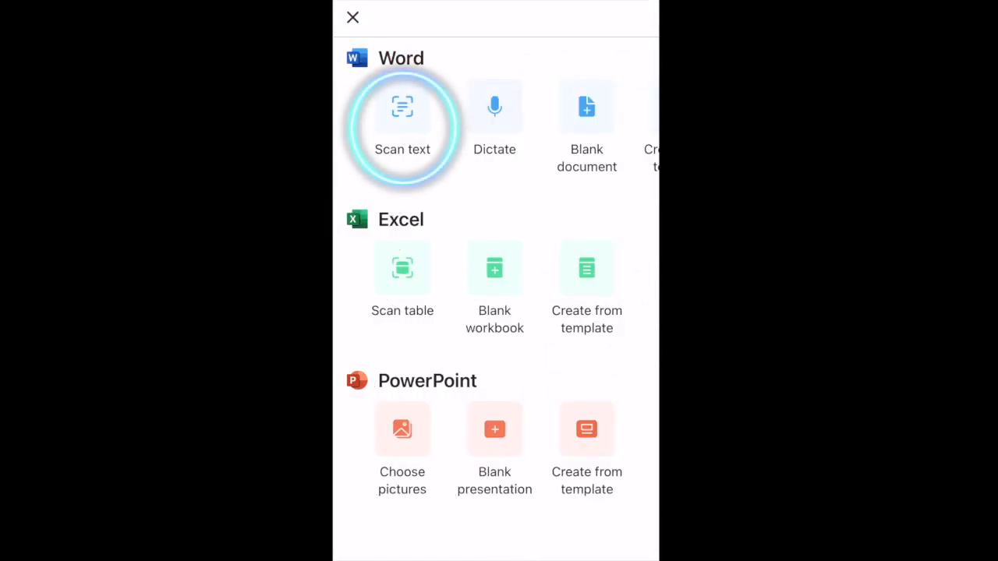
pyautogui.click(402, 107)
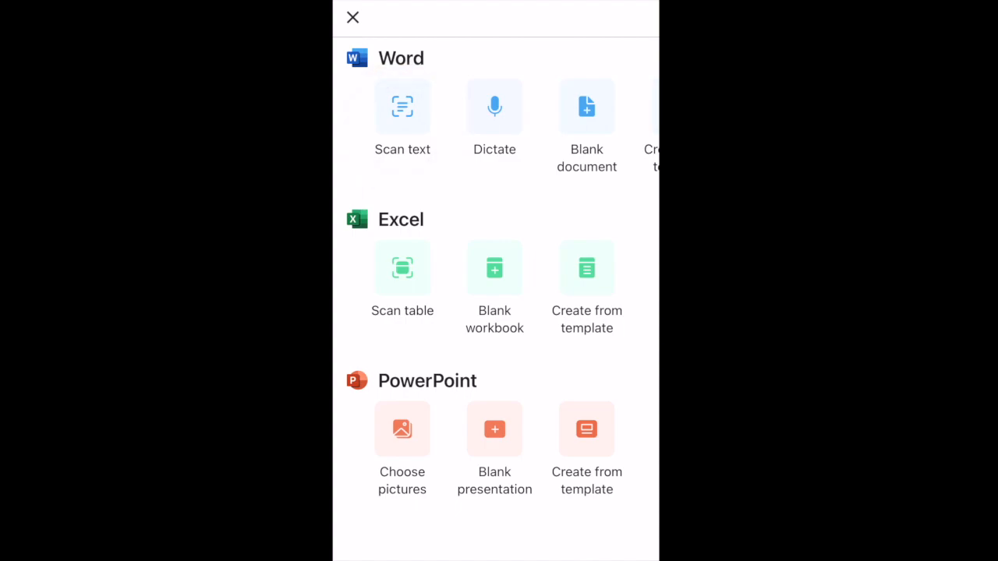
# Step: Photograph the printed cover letter with Scan text and accept the detected page border
pyautogui.click(402, 107)
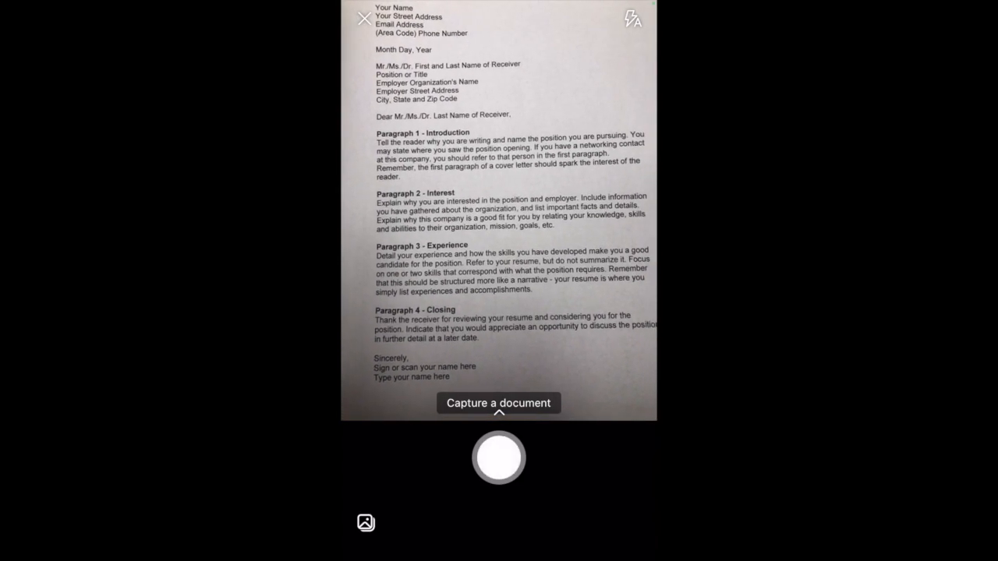
pyautogui.click(498, 458)
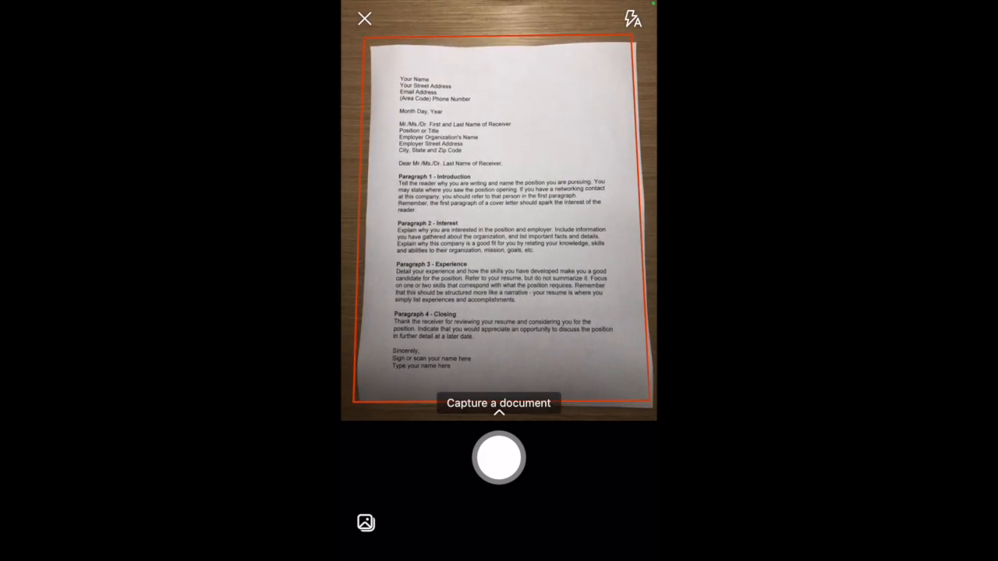
pyautogui.click(499, 457)
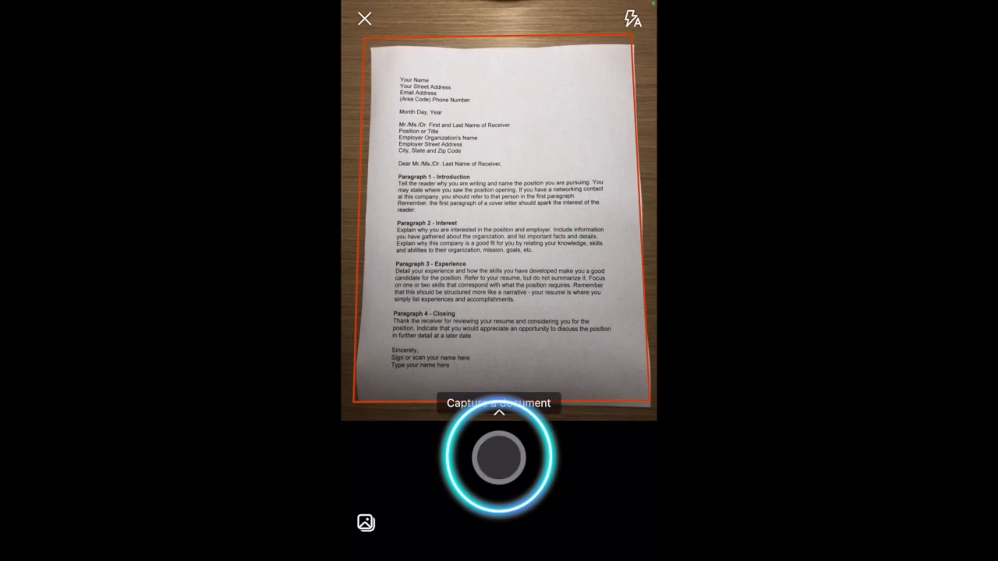
pyautogui.click(499, 457)
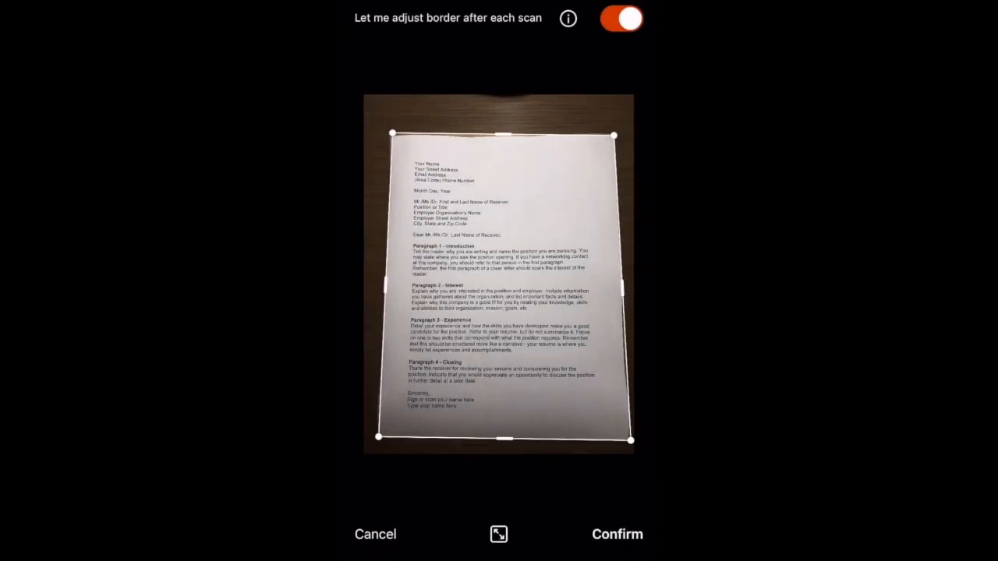
pyautogui.click(617, 534)
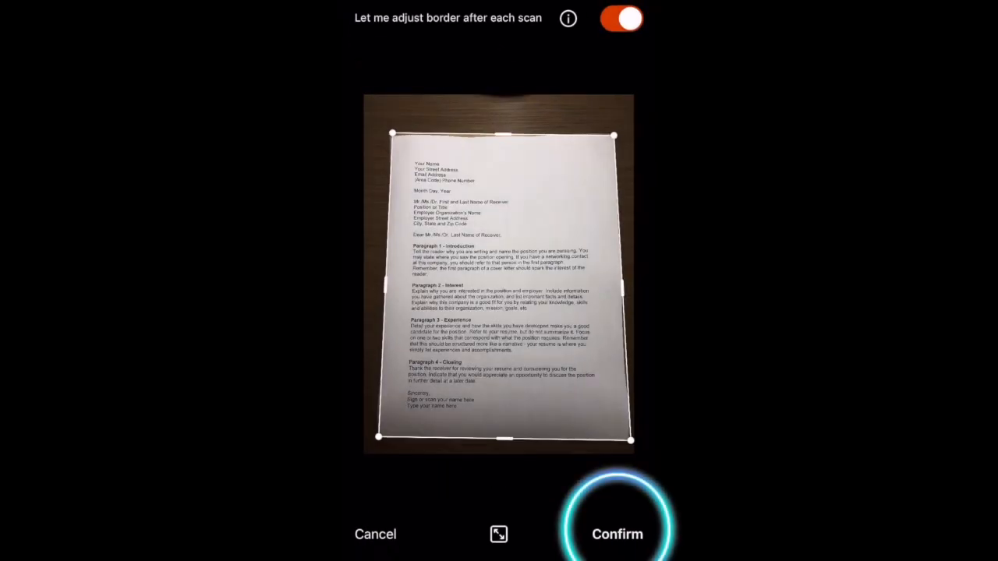
pyautogui.click(616, 534)
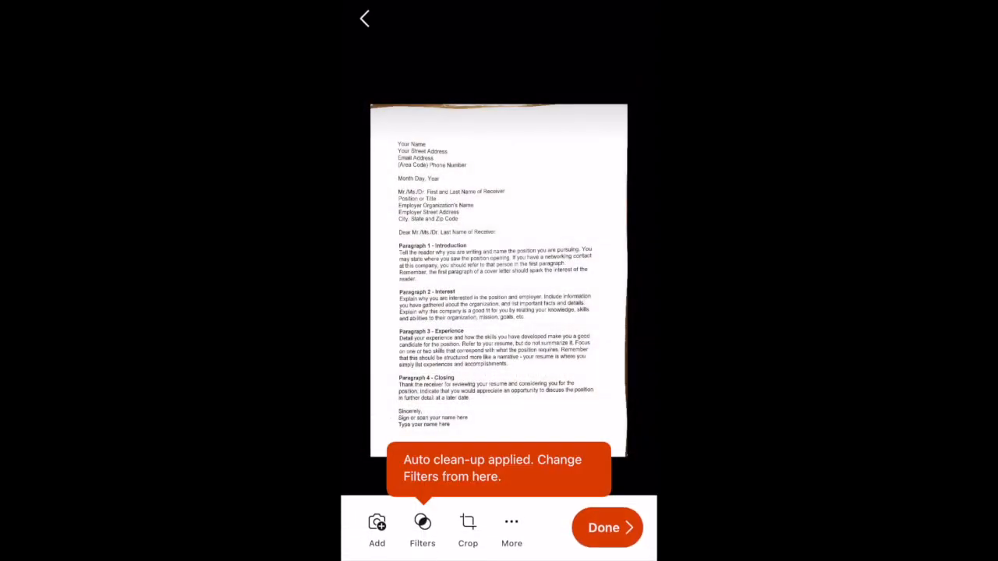
# Step: Dismiss the auto clean-up notice and finish the scan so it processes into Word text
pyautogui.click(607, 528)
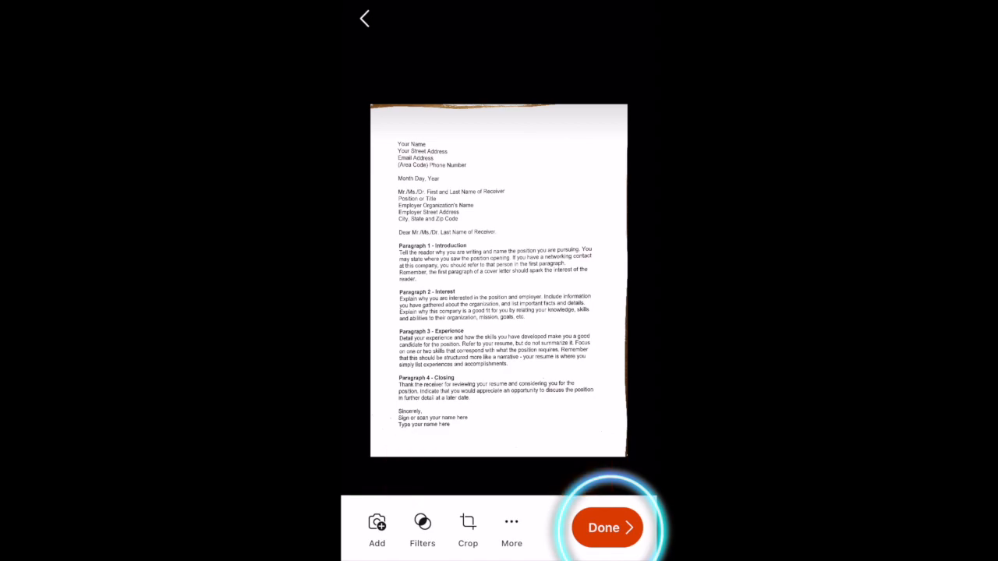
pyautogui.click(607, 527)
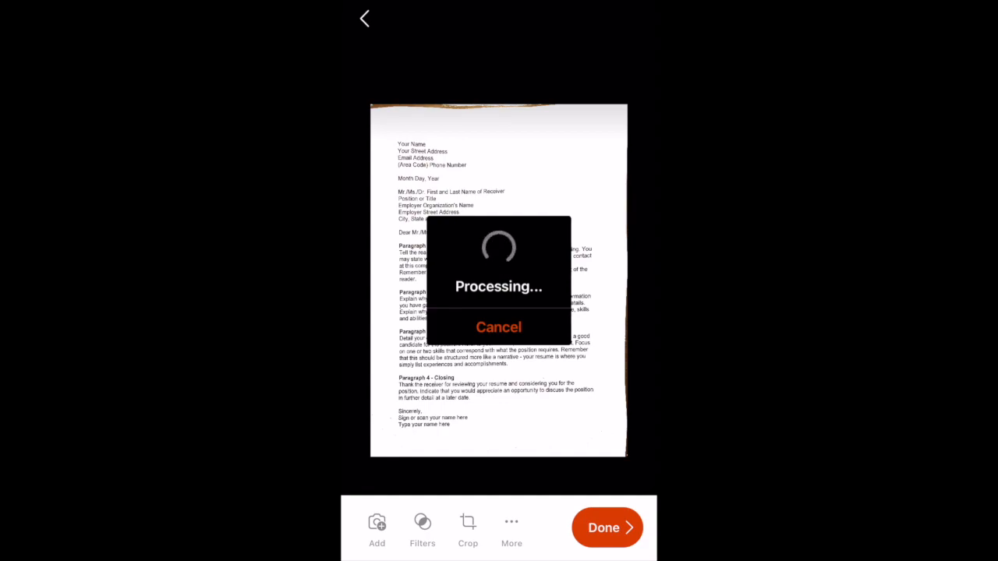
pyautogui.click(606, 528)
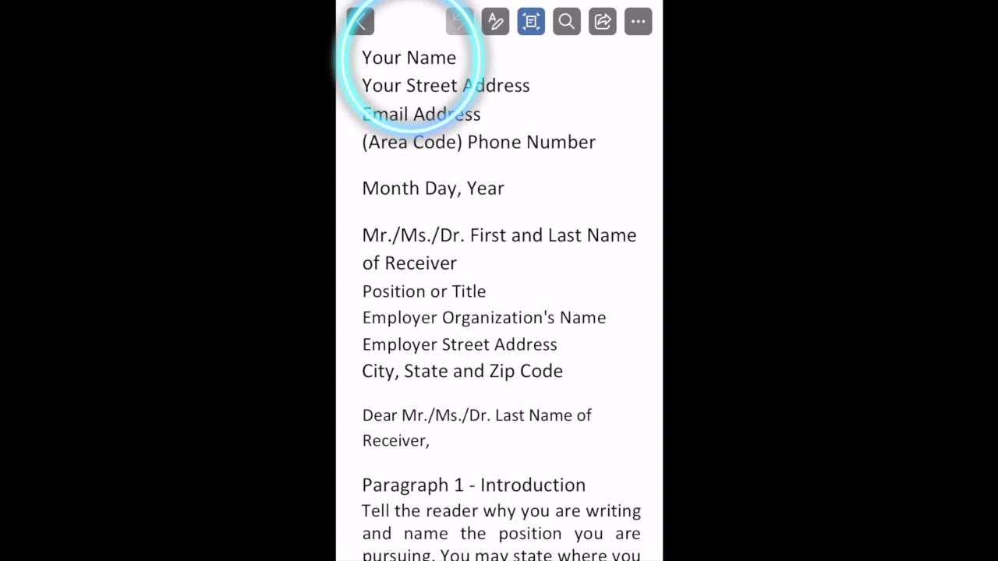
# Step: Overwrite the 'Your Name' placeholder with 'John Smith', then select the street address line
pyautogui.click(407, 57)
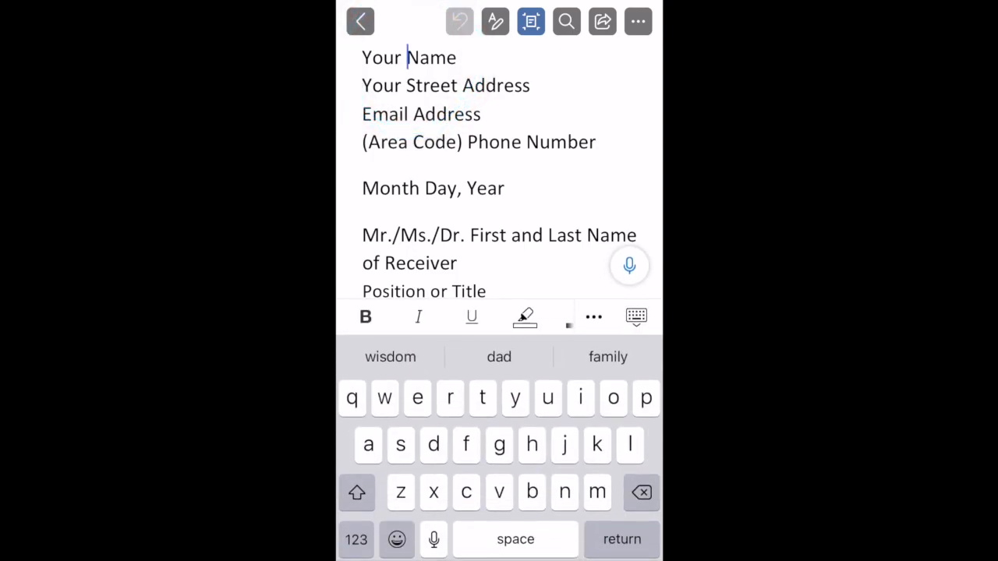
pyautogui.click(456, 57)
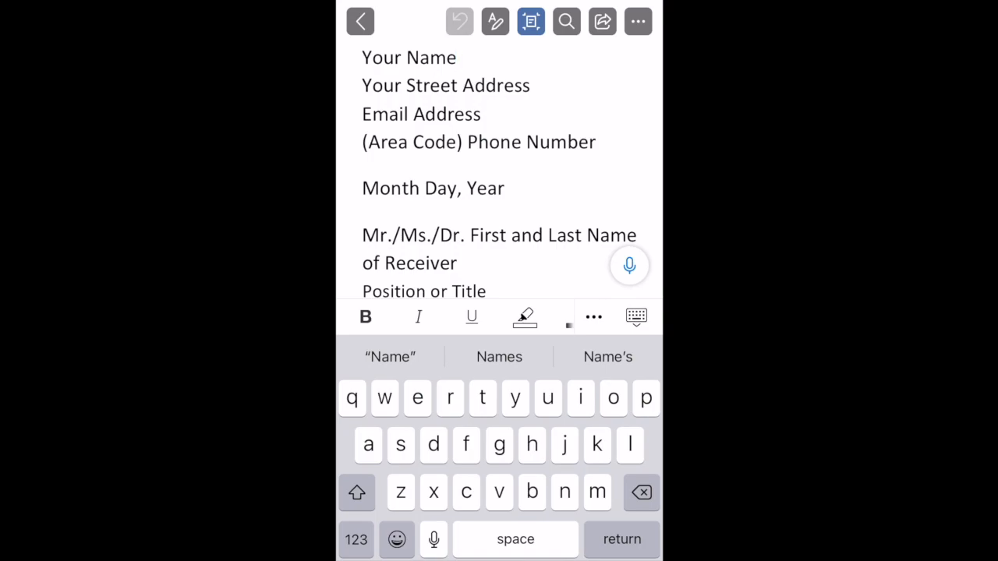
pyautogui.doubleClick(408, 57)
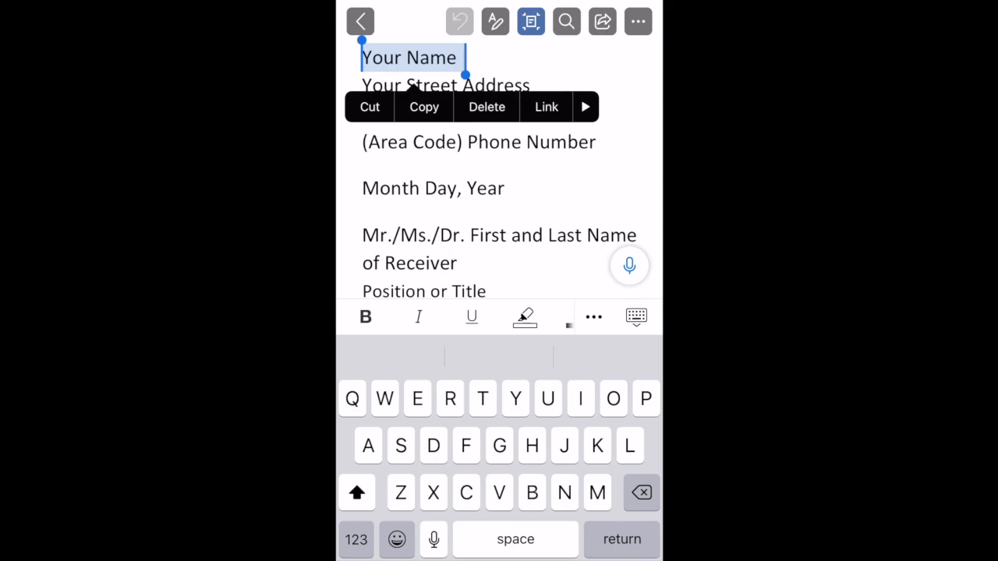
pyautogui.write('Joh')
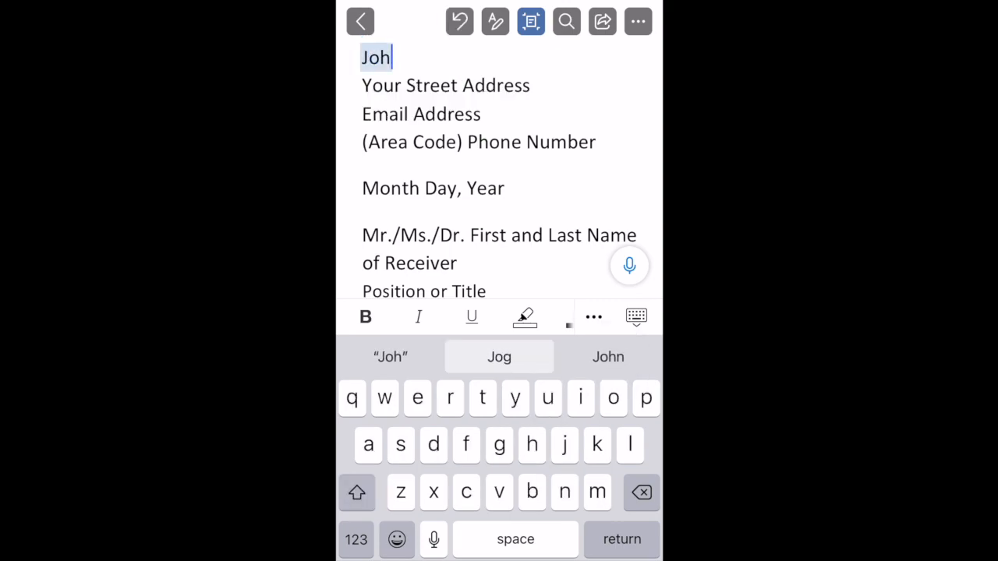
pyautogui.click(607, 356)
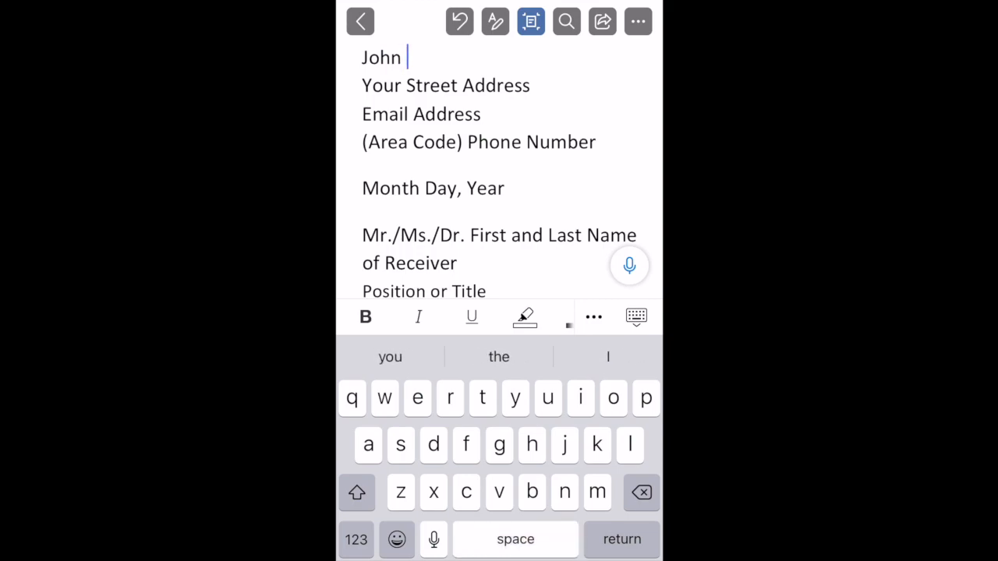
pyautogui.click(357, 492)
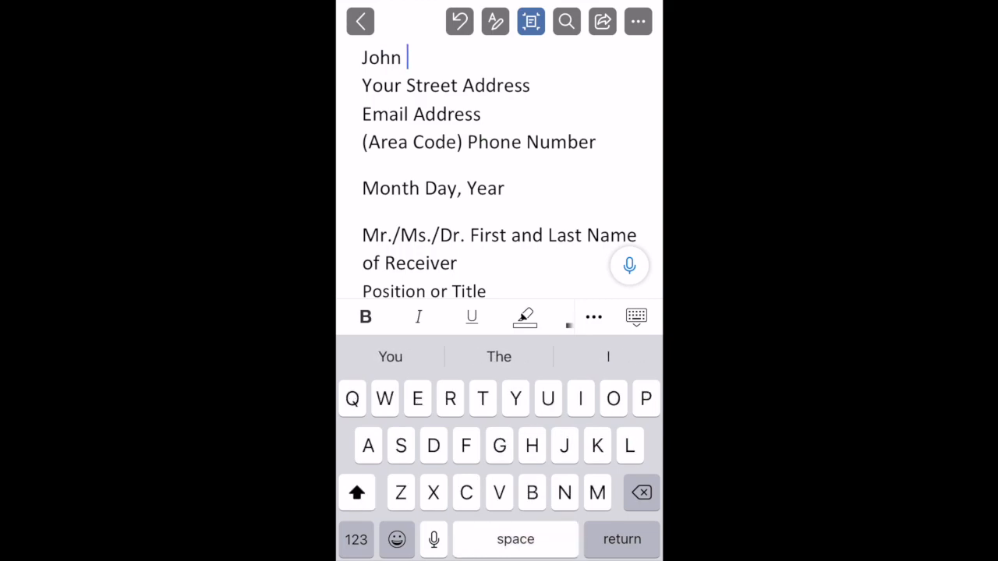
pyautogui.write('Sm')
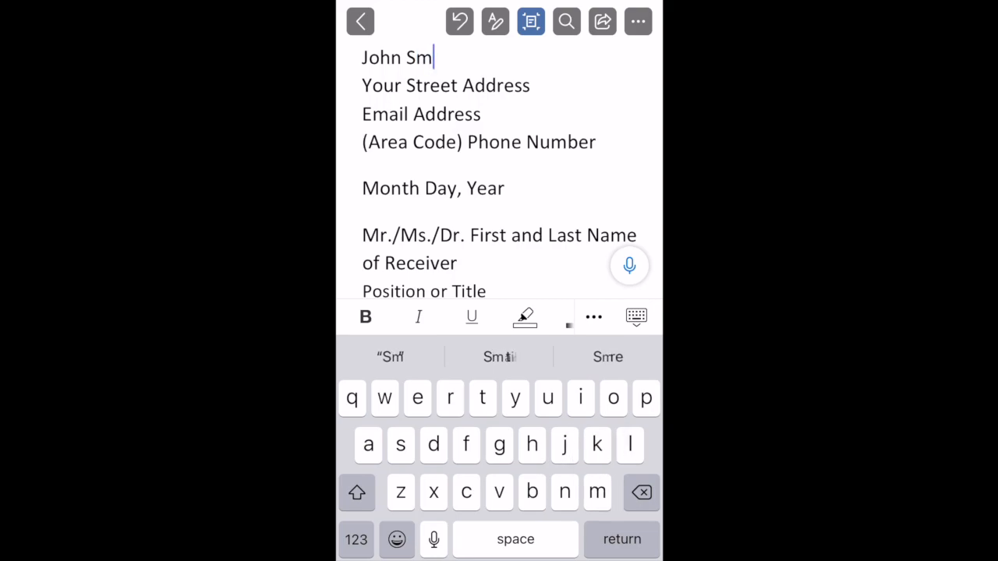
pyautogui.write('ith')
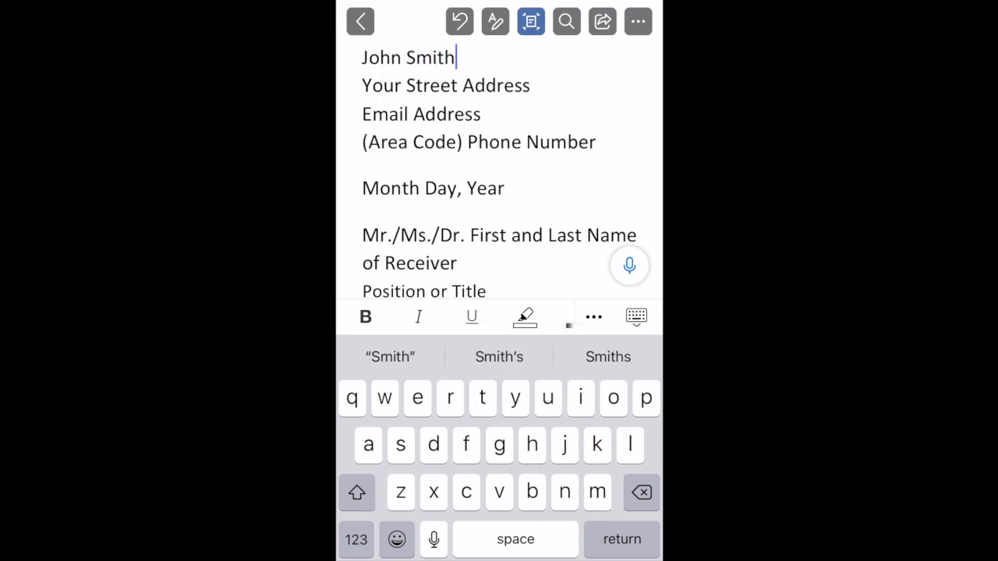
pyautogui.doubleClick(445, 85)
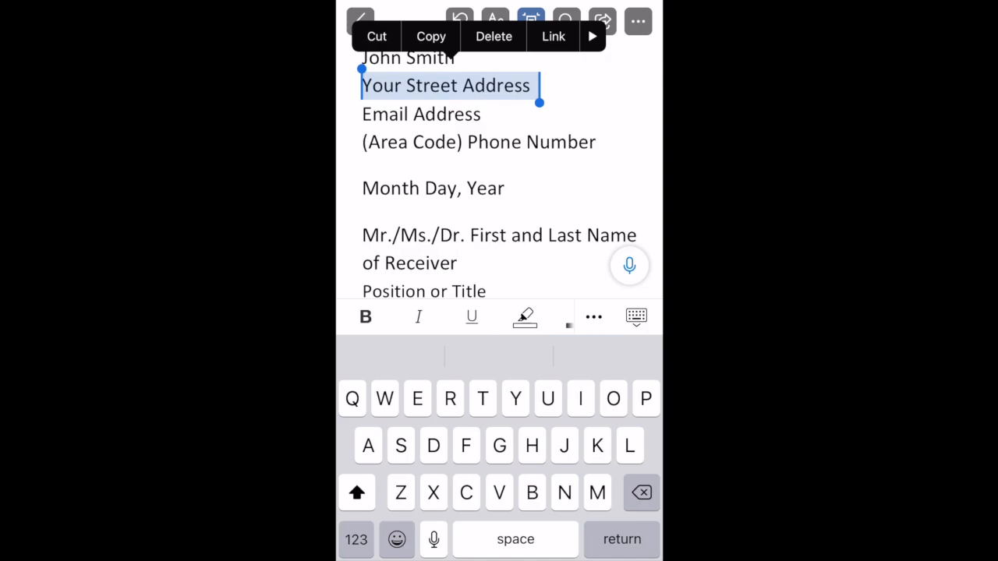
# Step: Type '1234' over the selected 'Your Street Address' placeholder
pyautogui.write('12')
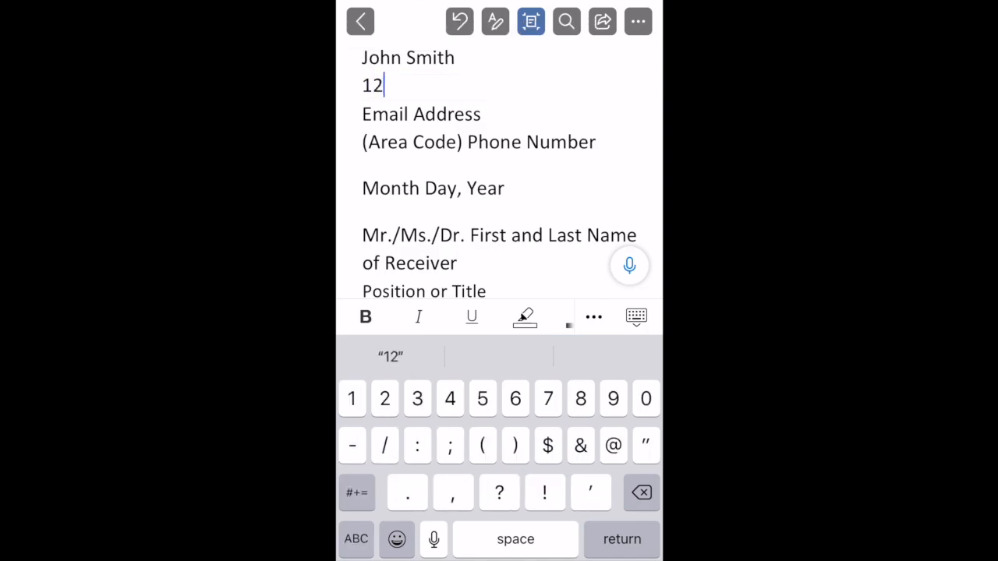
pyautogui.write('34')
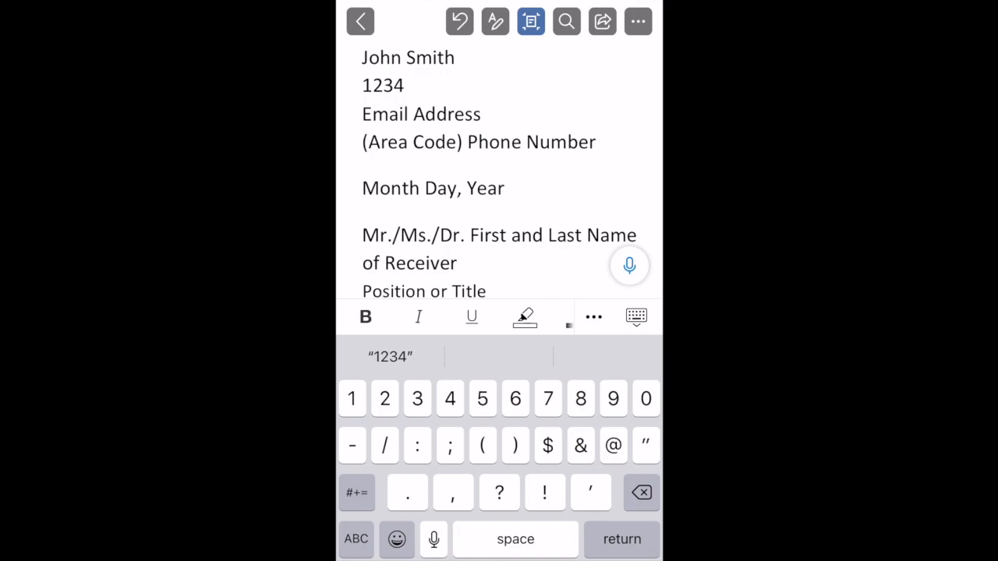